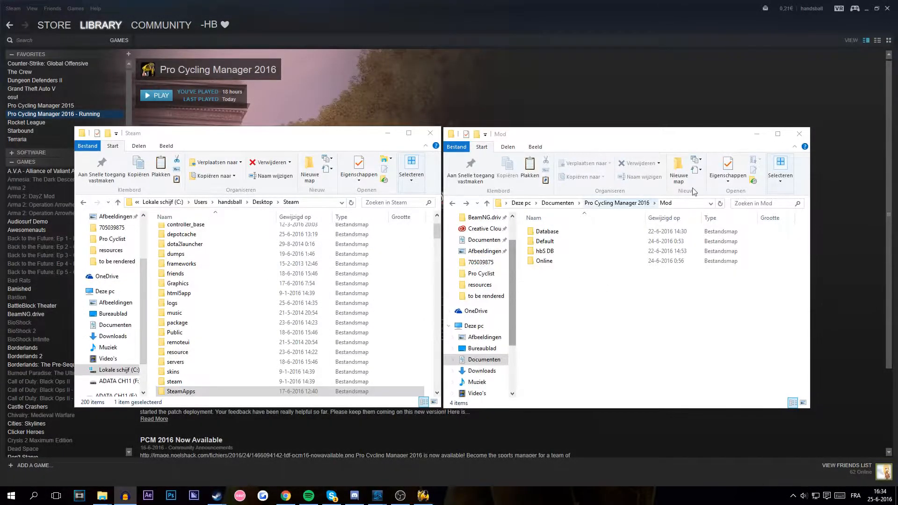
Navigate the left window to SteamApps > workshop > content beside the Mod folder
left_click(544, 241)
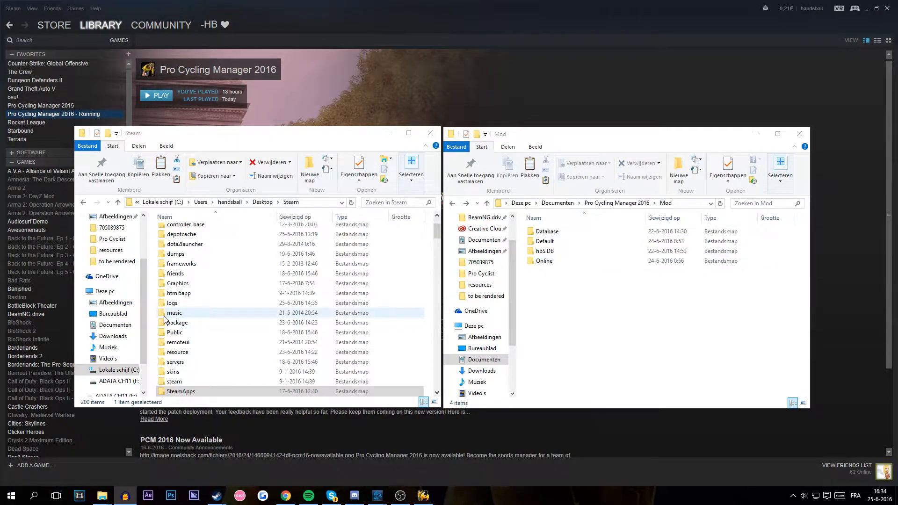
scroll("down", 3)
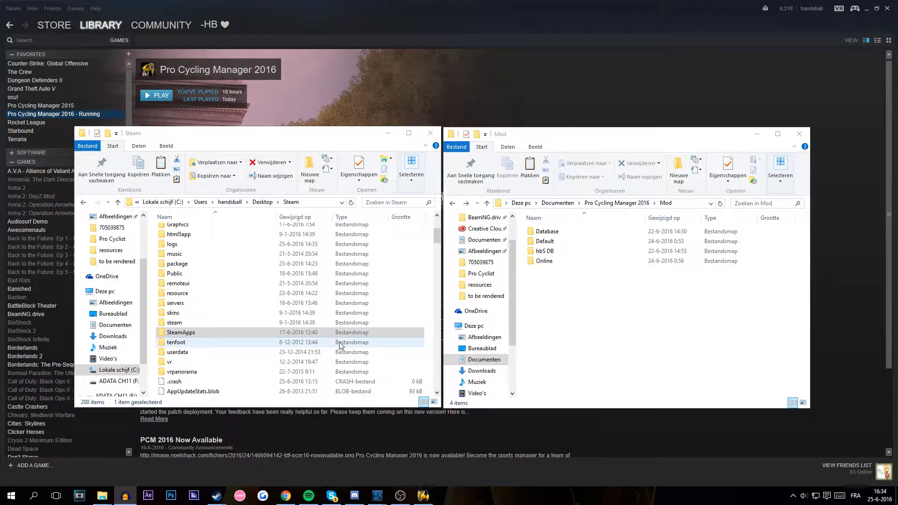
left_click(176, 342)
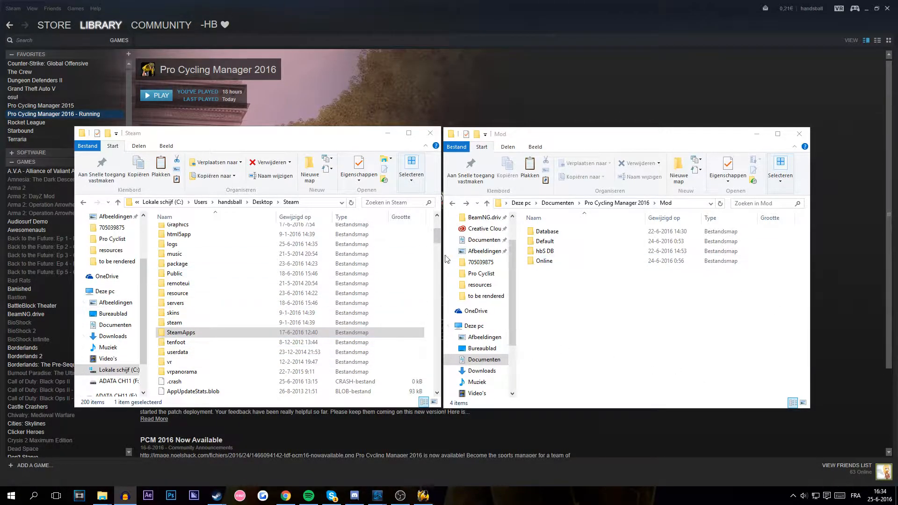
mouse_move(380, 116)
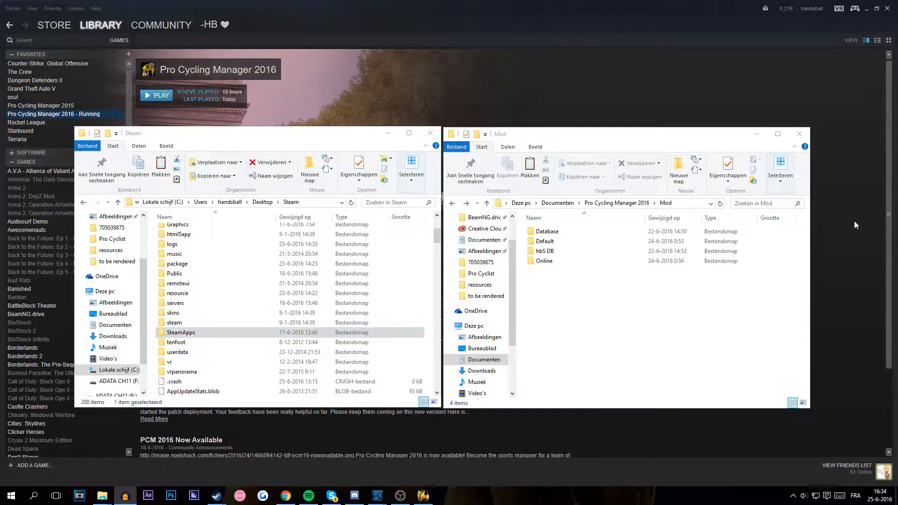
left_click(544, 251)
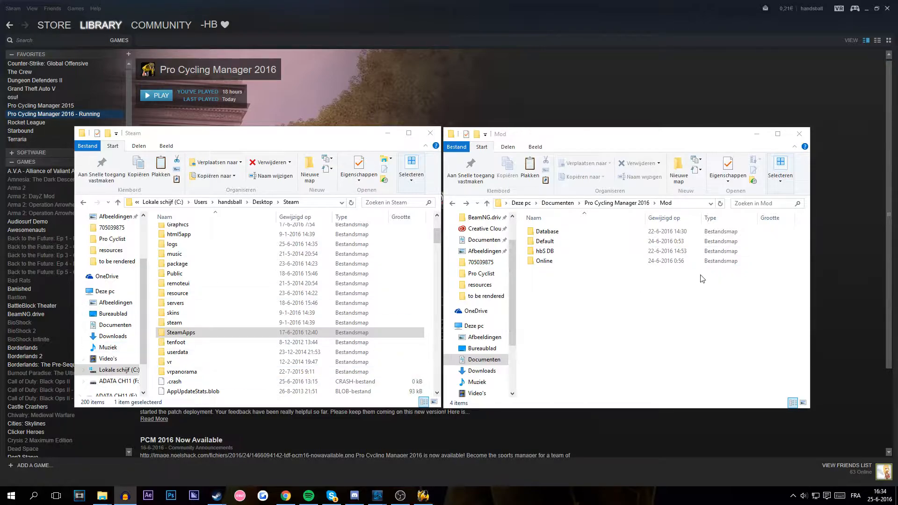
mouse_move(807, 314)
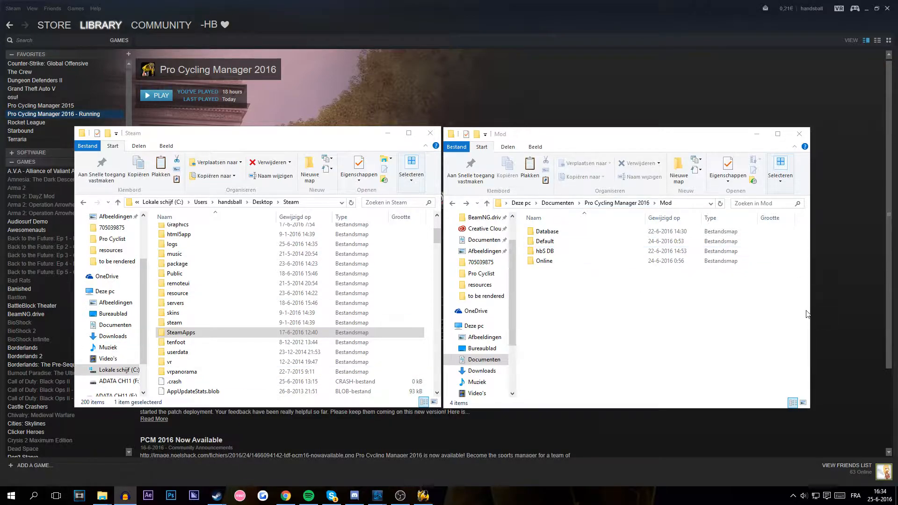
Copy the Default pack folder as PCMFranceEdit and open the copy
left_click(544, 250)
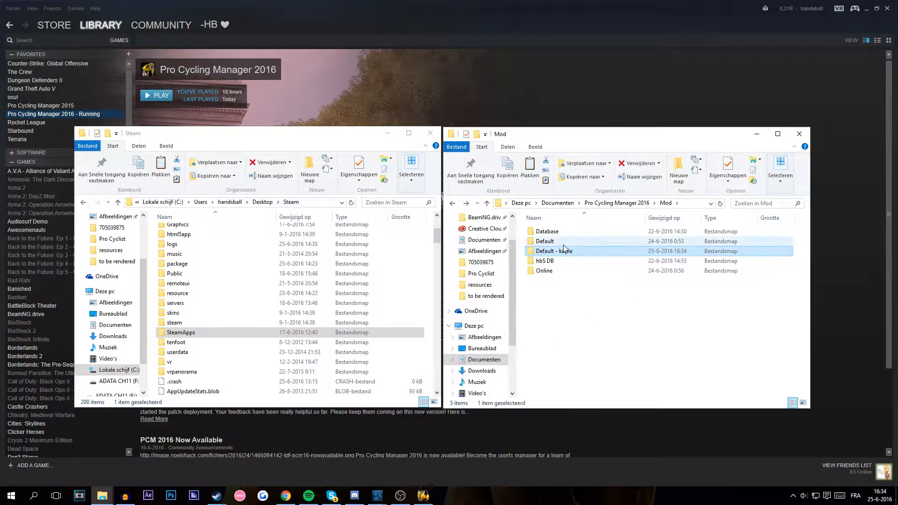
double_click(551, 250)
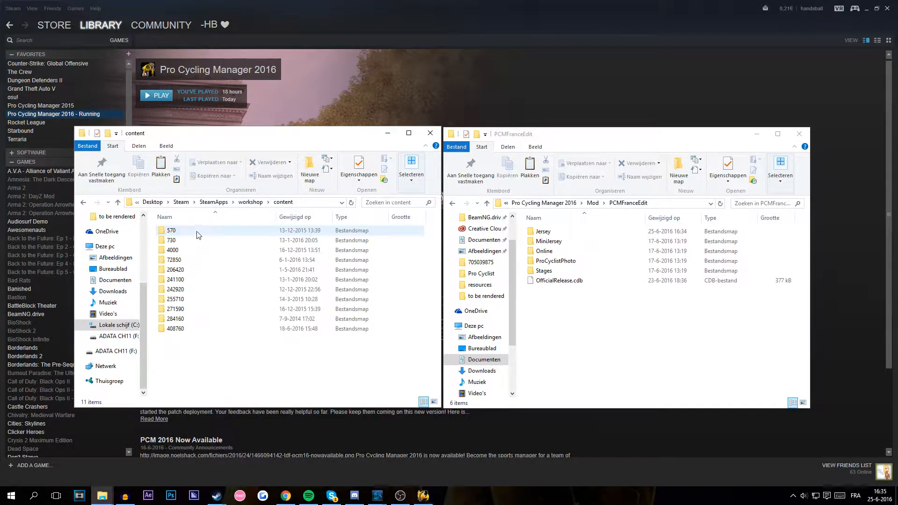
Open workshop folder 408760 to show its three numbered mod folders
left_click(175, 329)
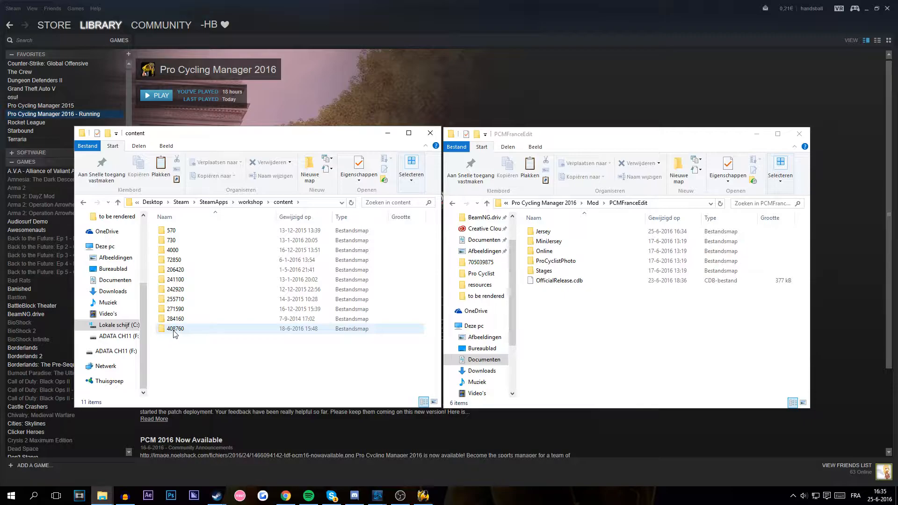
mouse_move(200, 332)
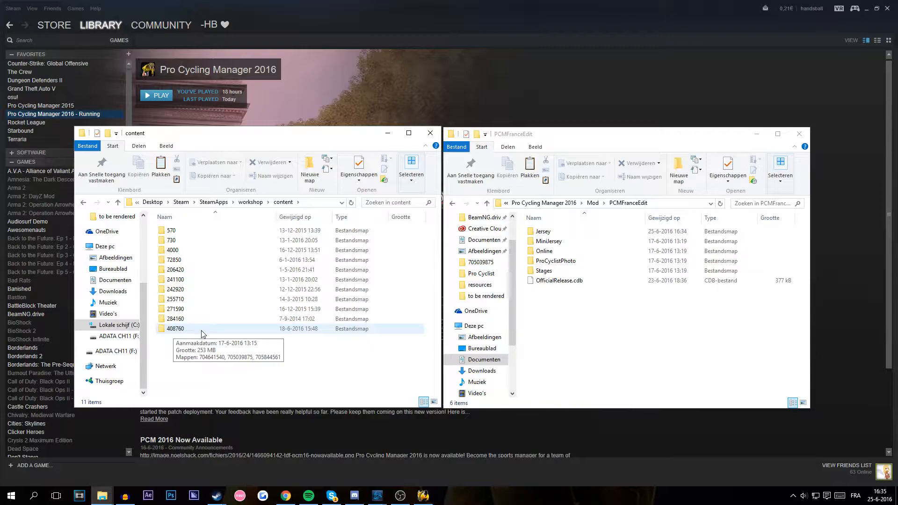
double_click(176, 328)
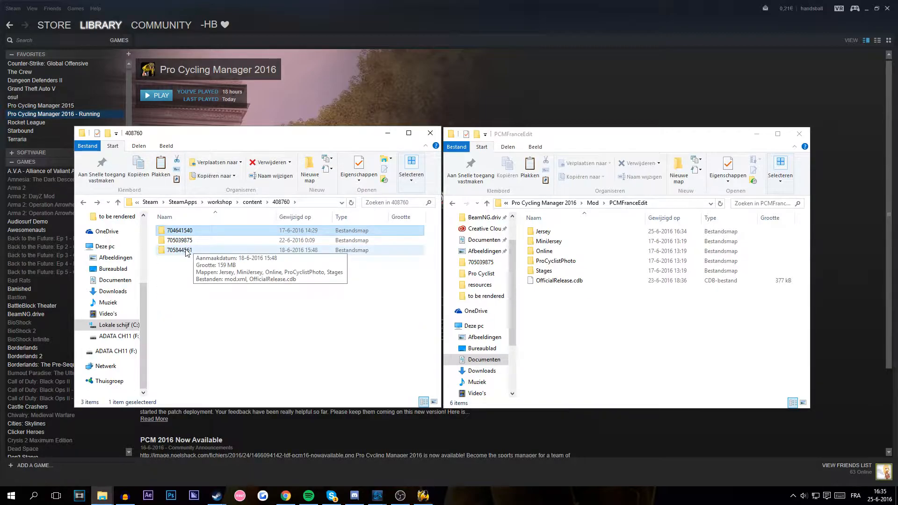
mouse_move(202, 250)
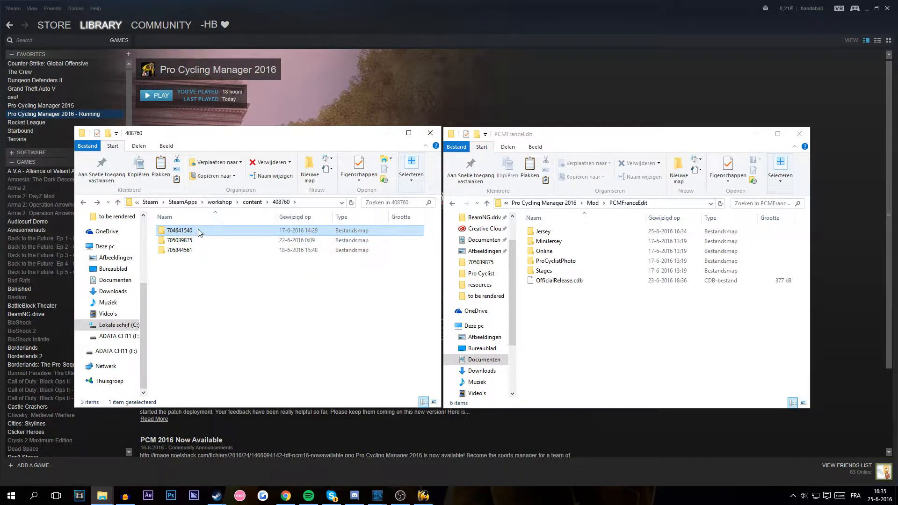
mouse_move(262, 278)
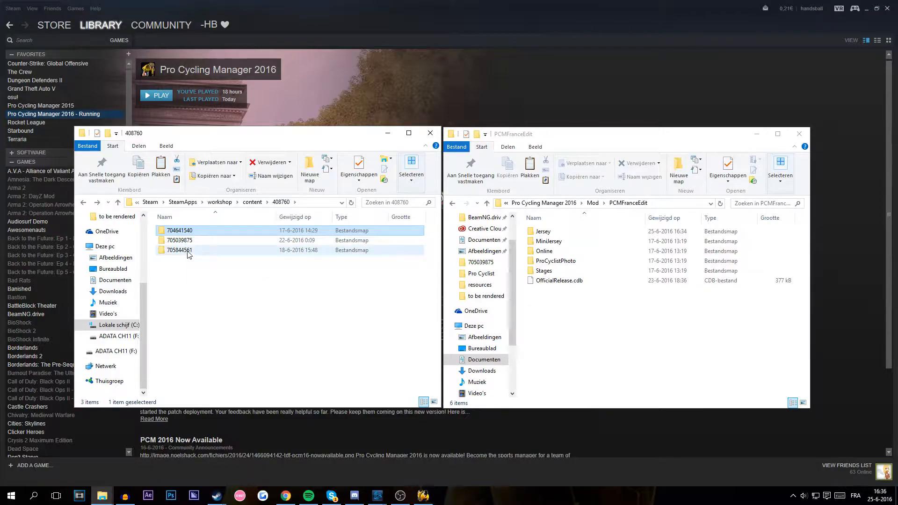
Read mod.xml of 705844561 in Notepad (PCM Focus Realname DB) and close it
double_click(179, 249)
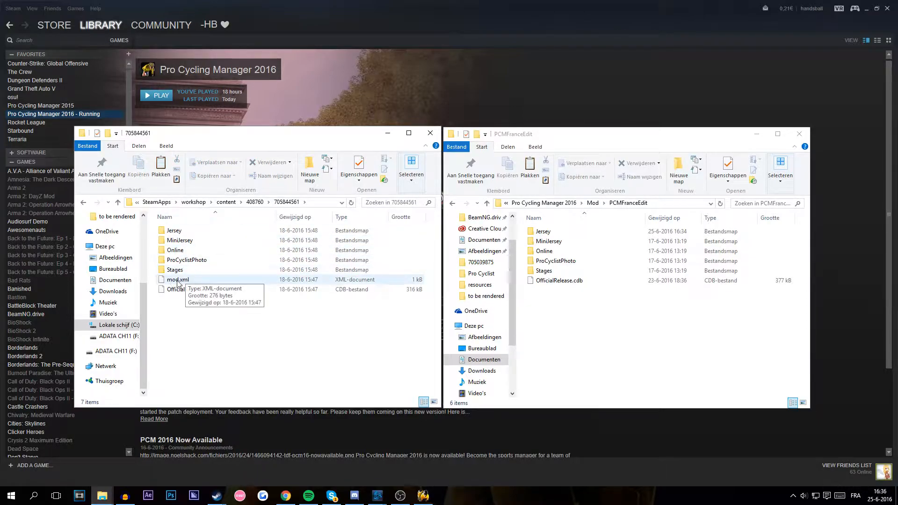
left_click(178, 279)
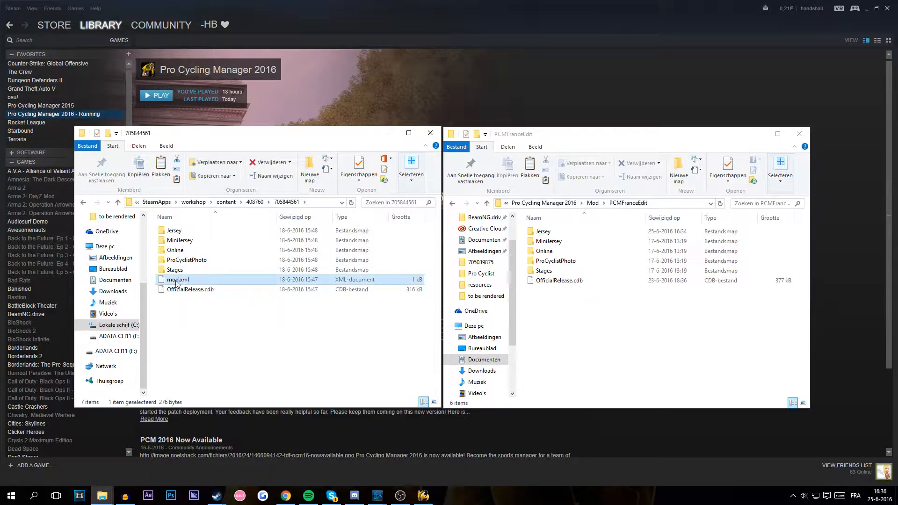
right_click(178, 280)
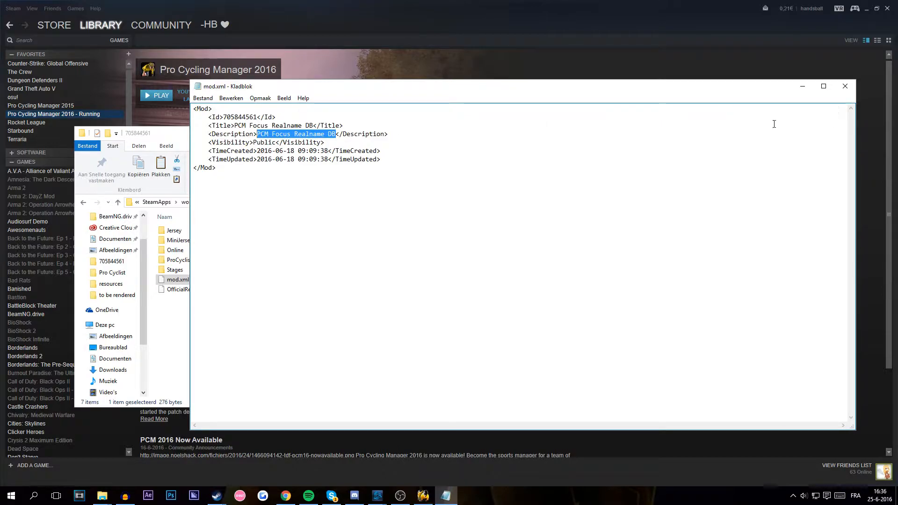
mouse_move(847, 107)
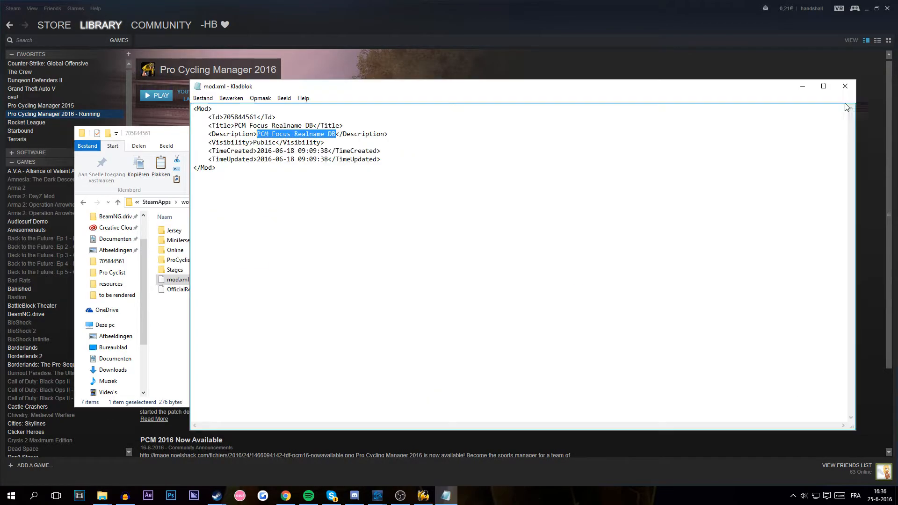
left_click(843, 86)
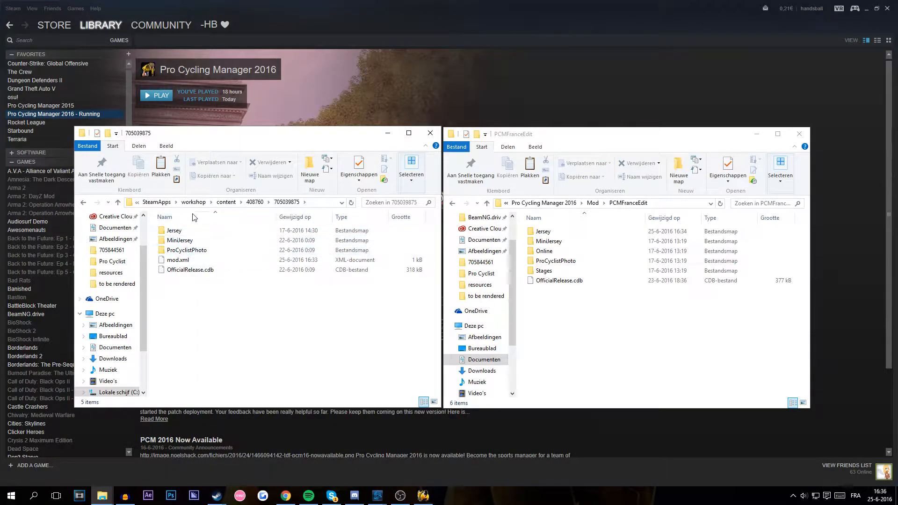
Read mod.xml of 705039875 (Pack Vrais Noms - PCM France) and close it
left_click(186, 251)
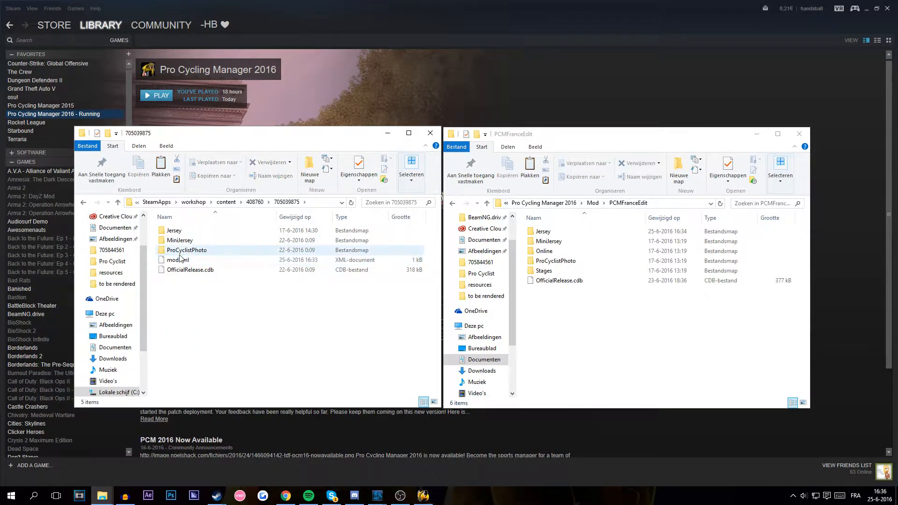
double_click(177, 259)
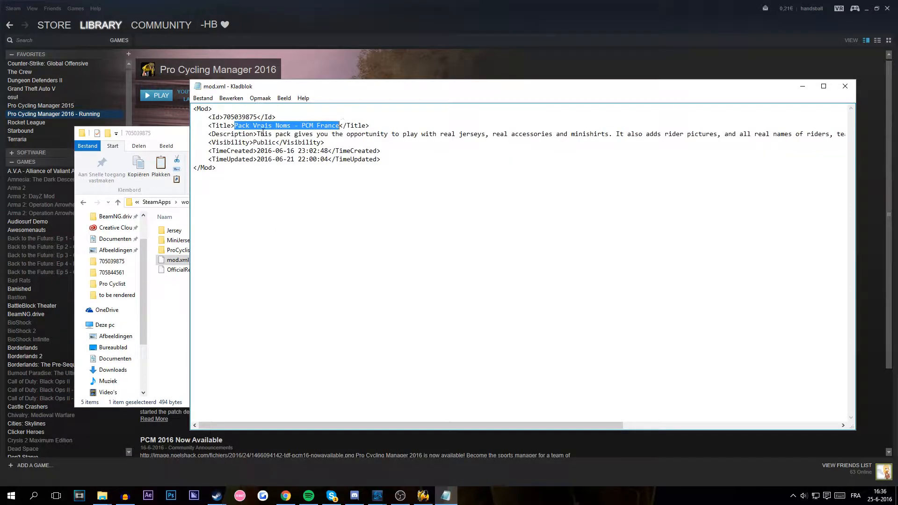
left_click(246, 125)
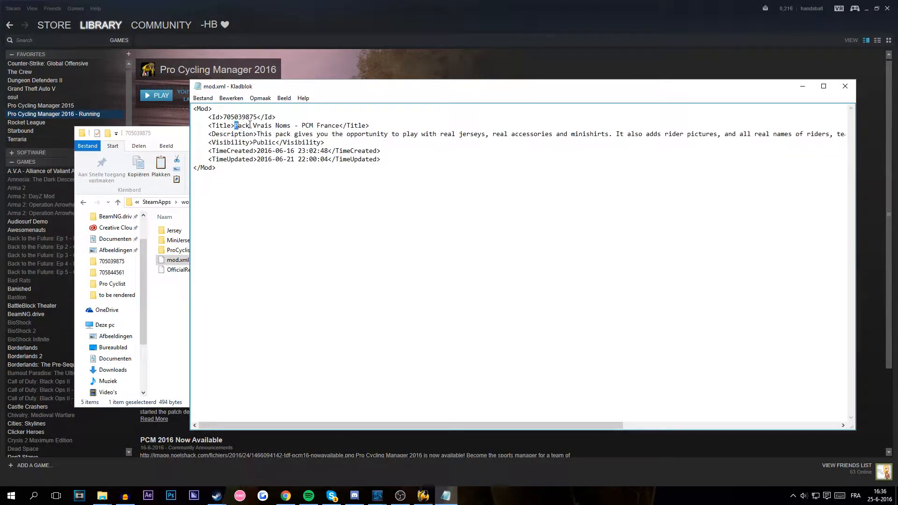
double_click(231, 134)
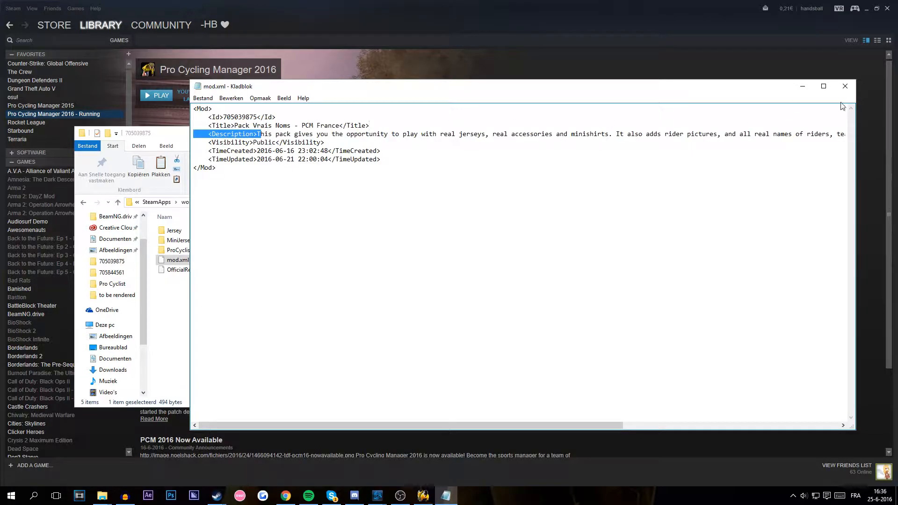
left_click(843, 86)
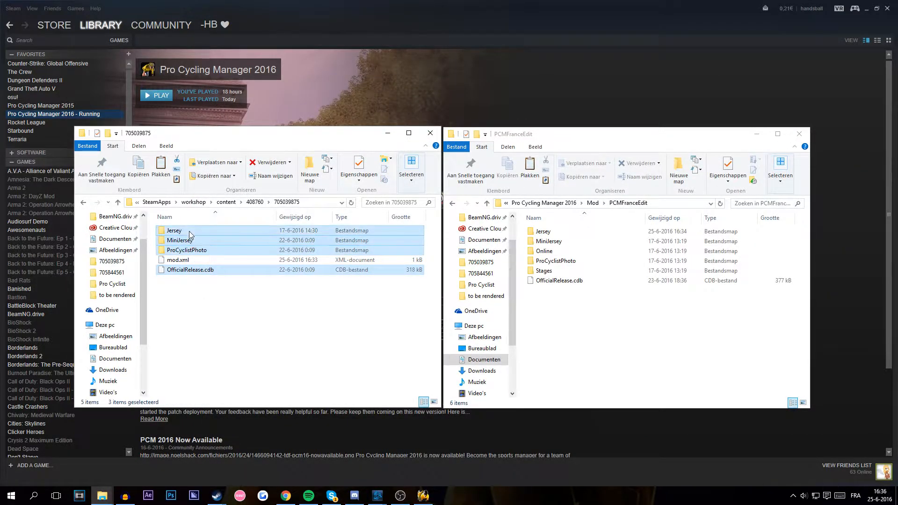
Copy Jersey, MiniJersey, ProCyclistPhoto and OfficialRelease.cdb into PCMFranceEdit, replacing existing files
left_click(190, 269)
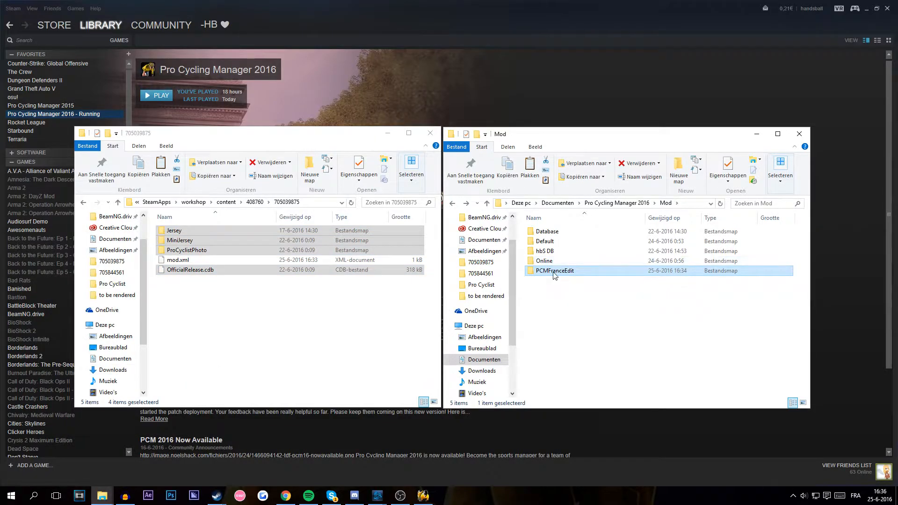
double_click(552, 270)
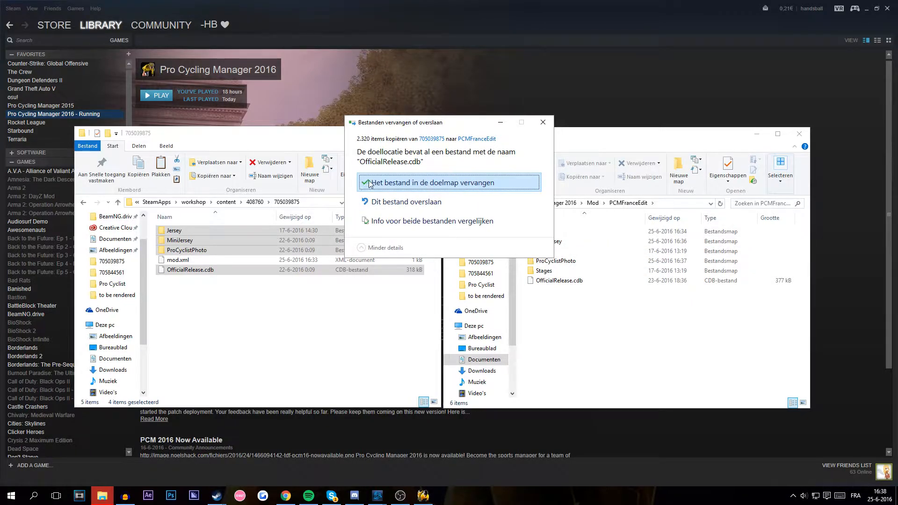
left_click(430, 183)
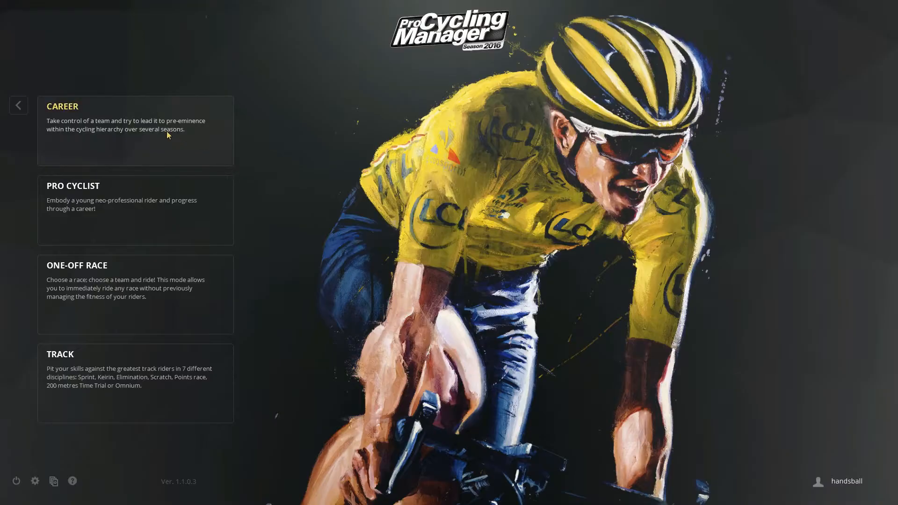
Start a new career to show the Choice of data window listing PCMFranceEdit
left_click(134, 130)
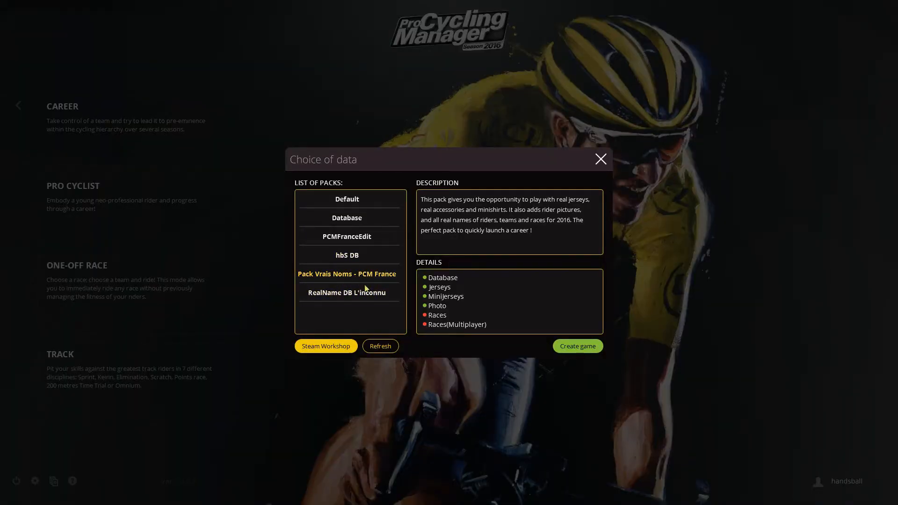
mouse_move(369, 271)
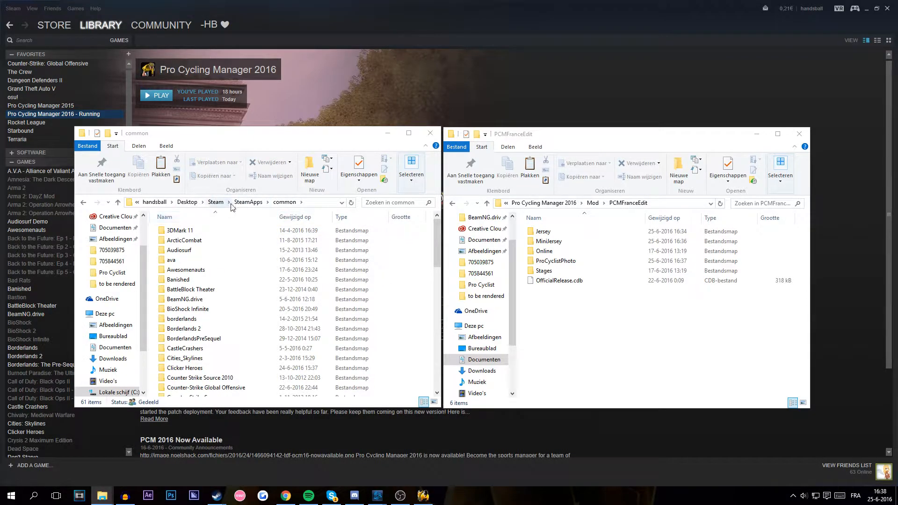
Browse to the game's DatabaseEditor folder containing PCM_Database_Editor.exe
scroll("down", 3)
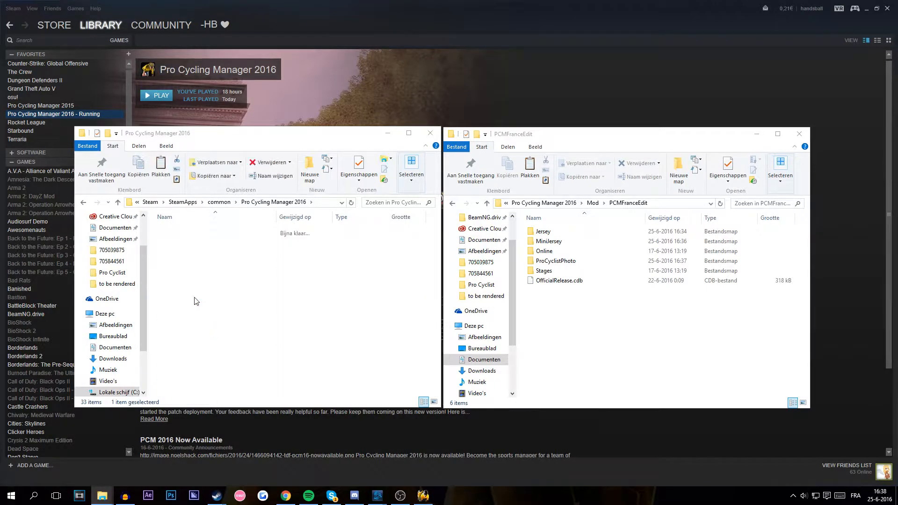
right_click(197, 249)
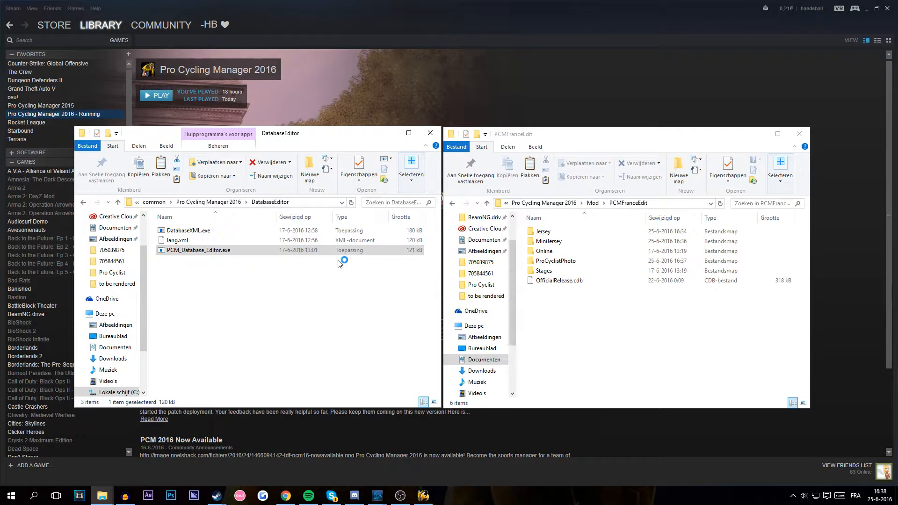
Launch the editor and load Mod\PCMFranceEdit\OfficialRelease.cdb, overwriting the old export.xml
double_click(197, 251)
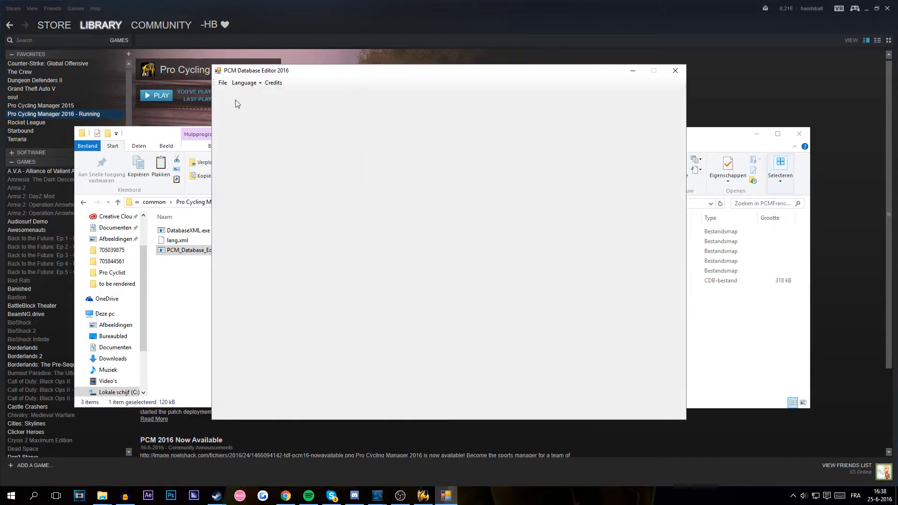
left_click(222, 82)
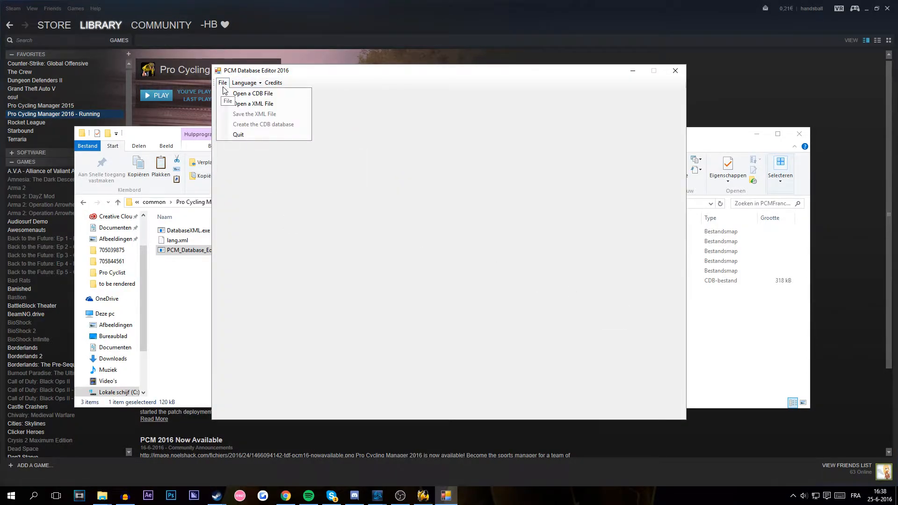
left_click(264, 124)
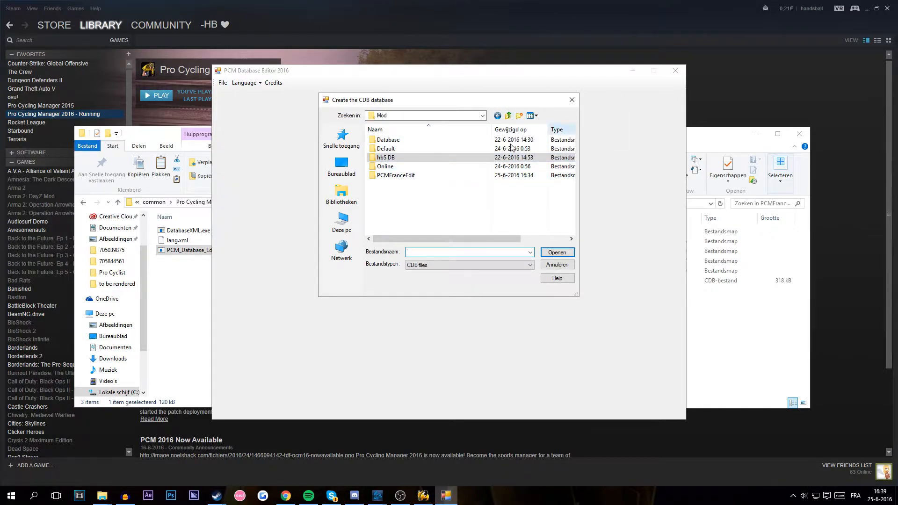
mouse_move(619, 109)
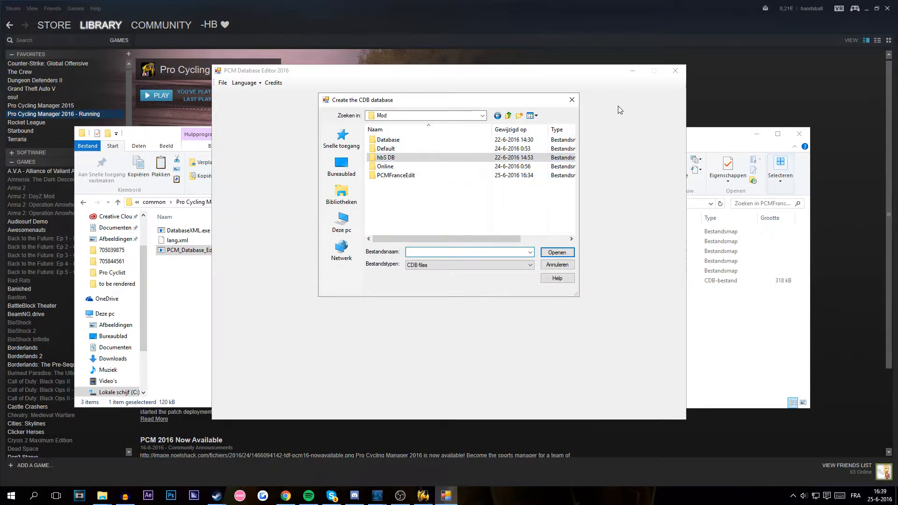
double_click(395, 175)
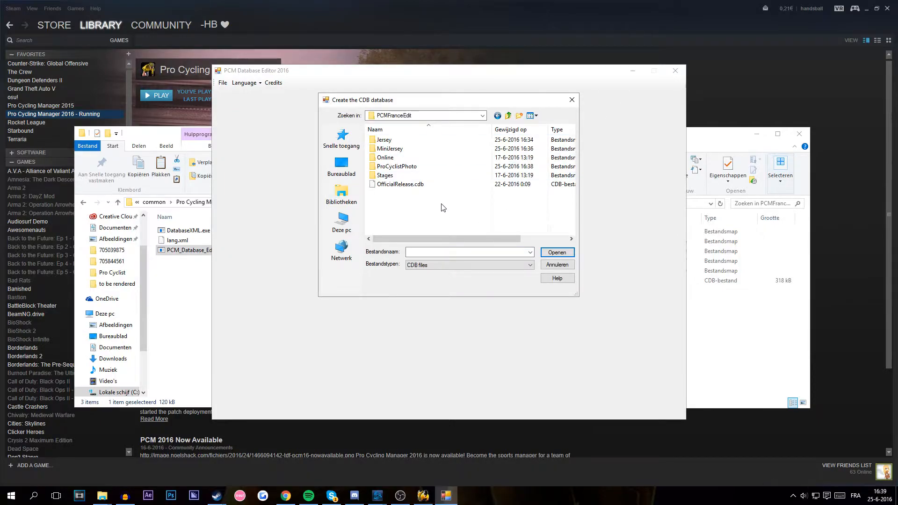
mouse_move(399, 184)
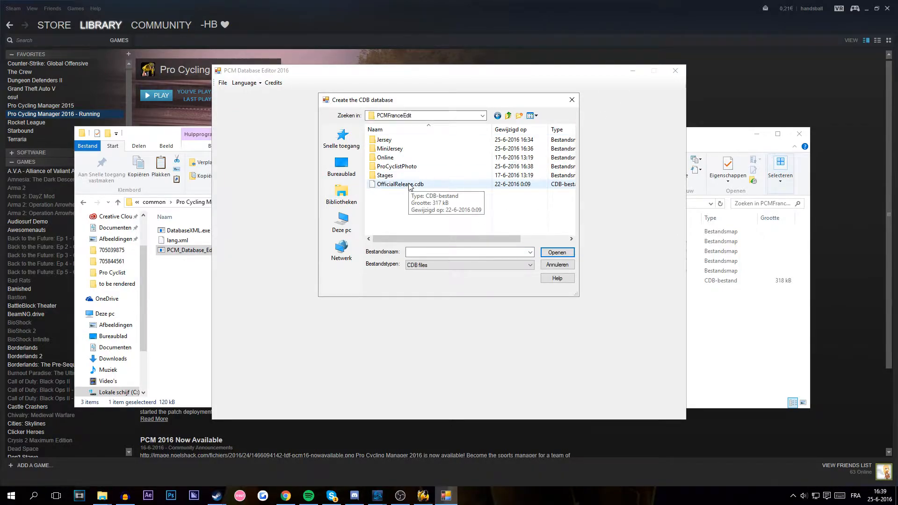
left_click(399, 184)
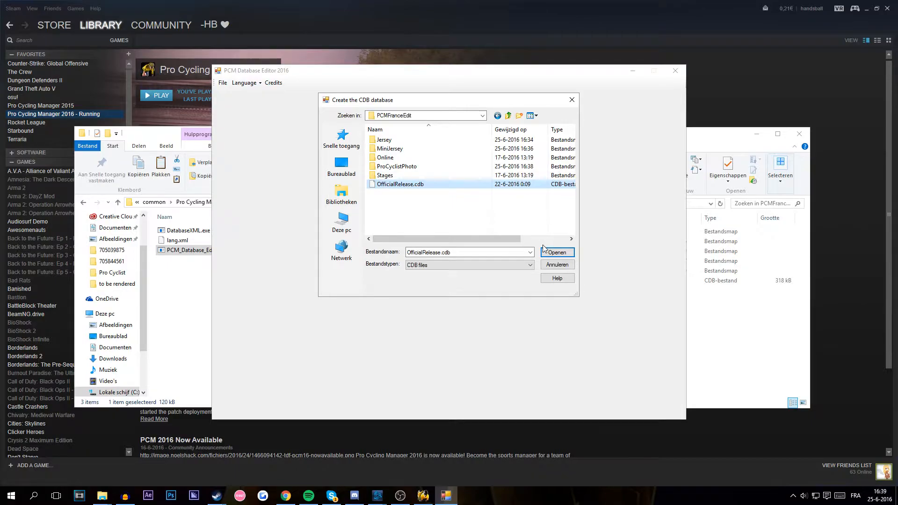
left_click(553, 252)
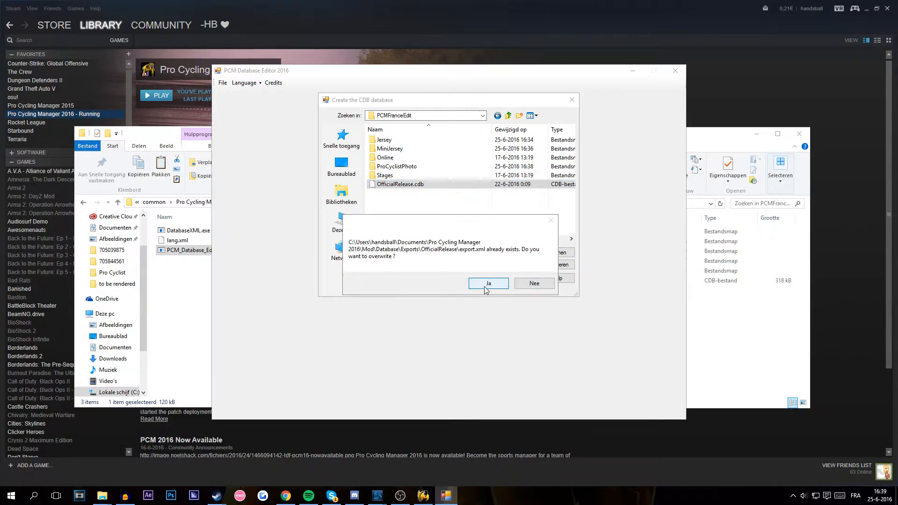
left_click(487, 283)
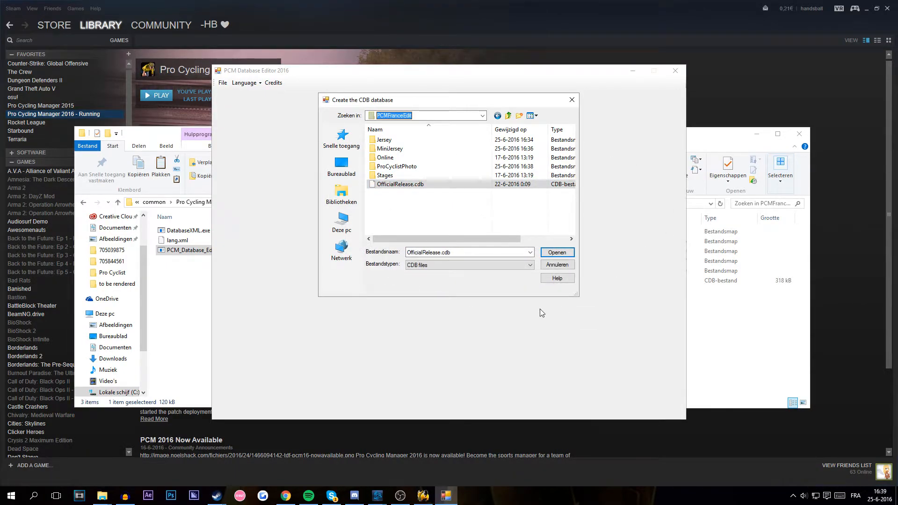
left_click(555, 251)
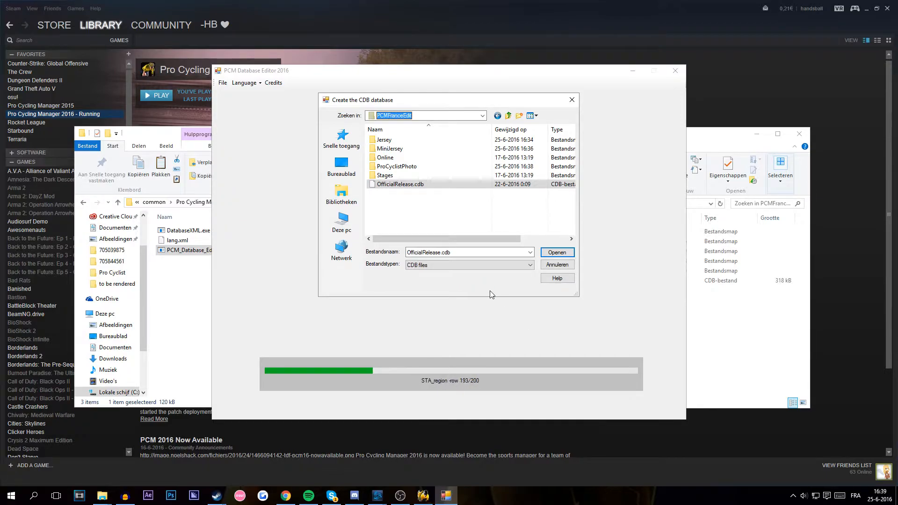
left_click(555, 252)
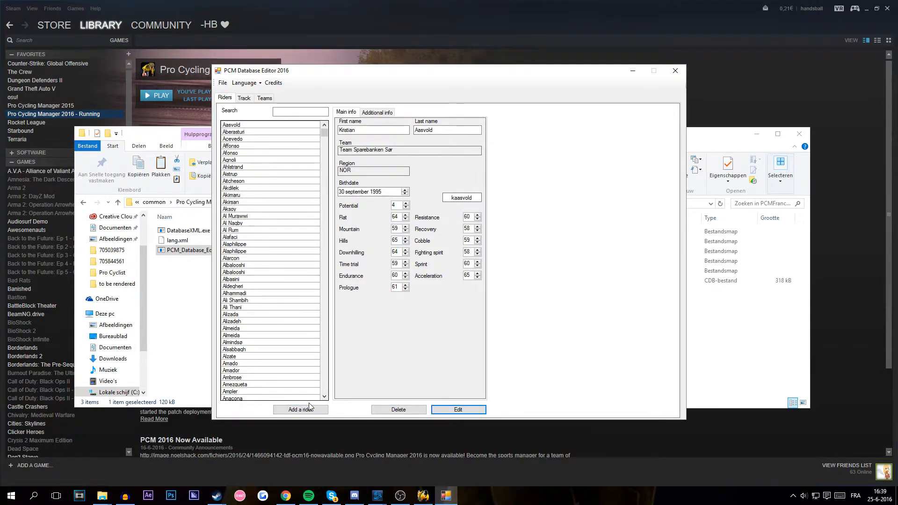
Add rider 'hfghfg' on Lotto Soudal, region AND, born 1991, all stats 85, and validate it
left_click(300, 409)
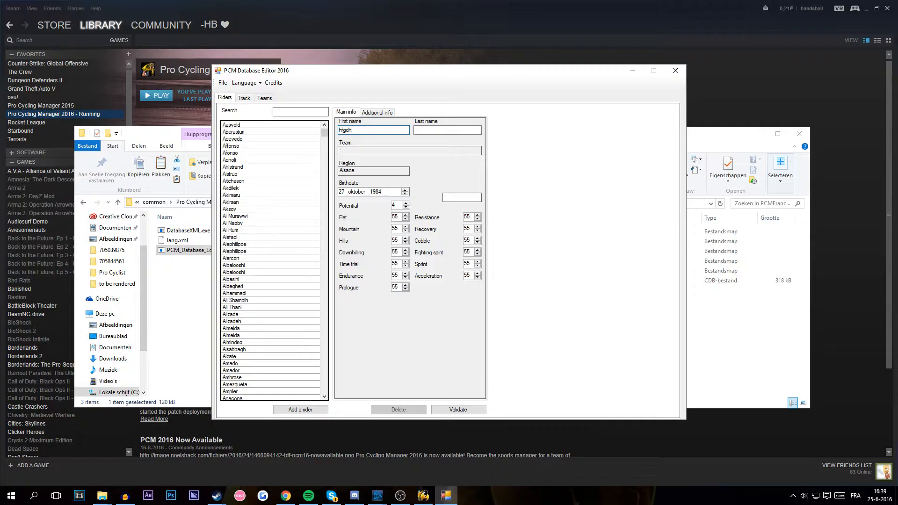
type("hfghfg")
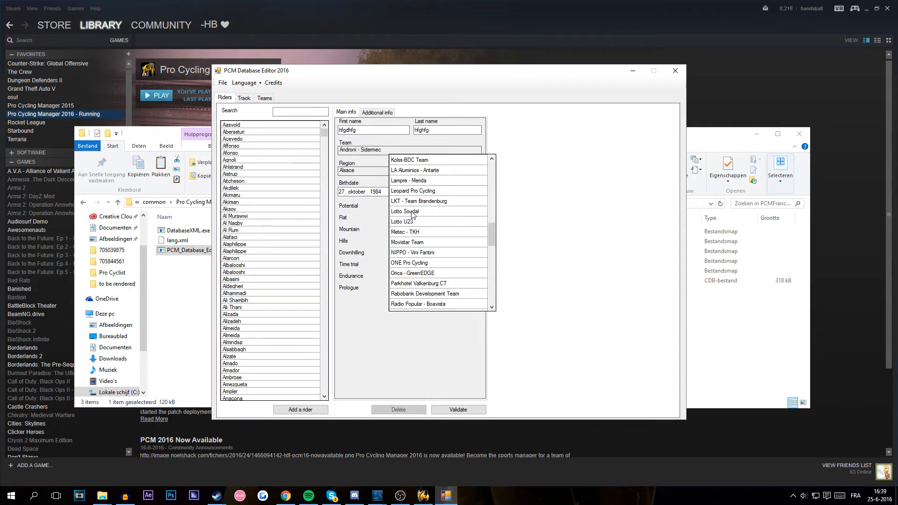
left_click(404, 211)
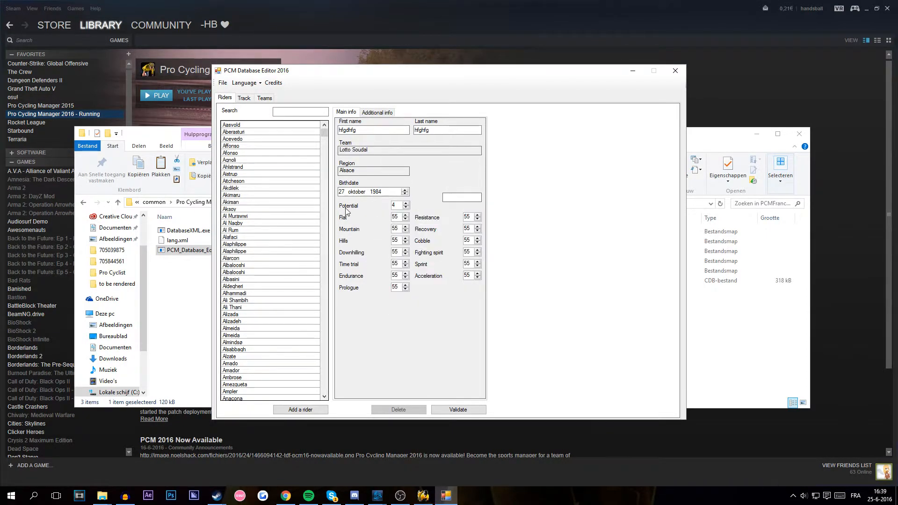
mouse_move(409, 216)
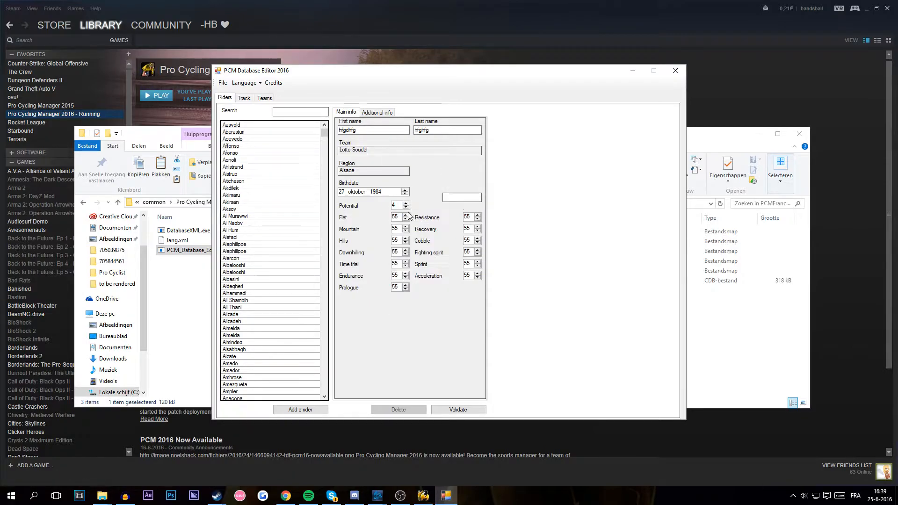
left_click(408, 150)
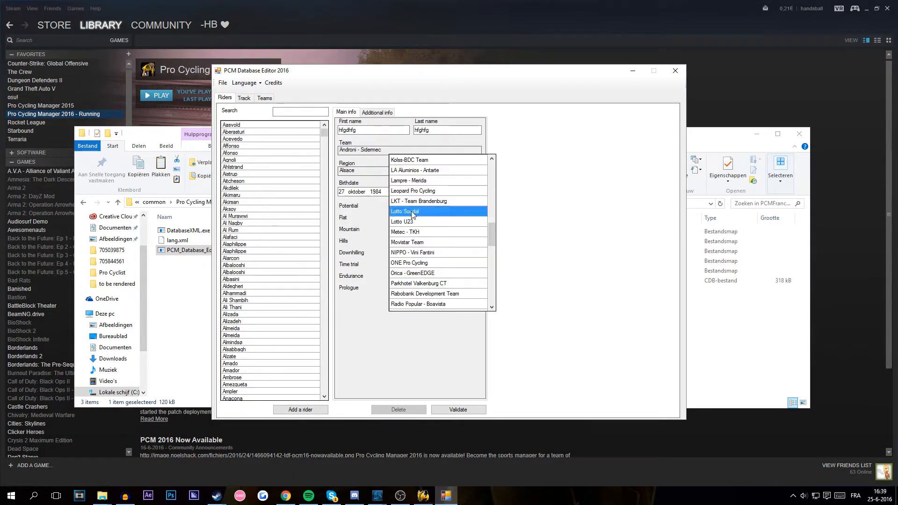
left_click(404, 211)
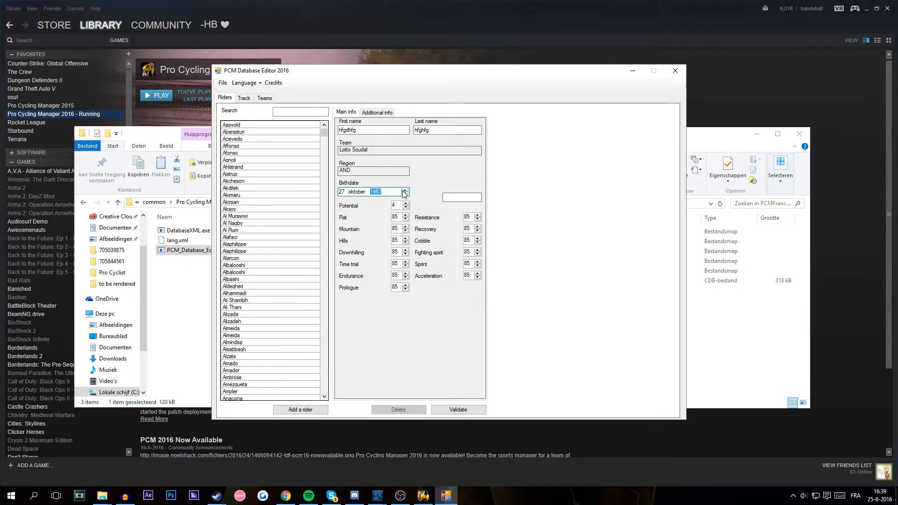
left_click(457, 409)
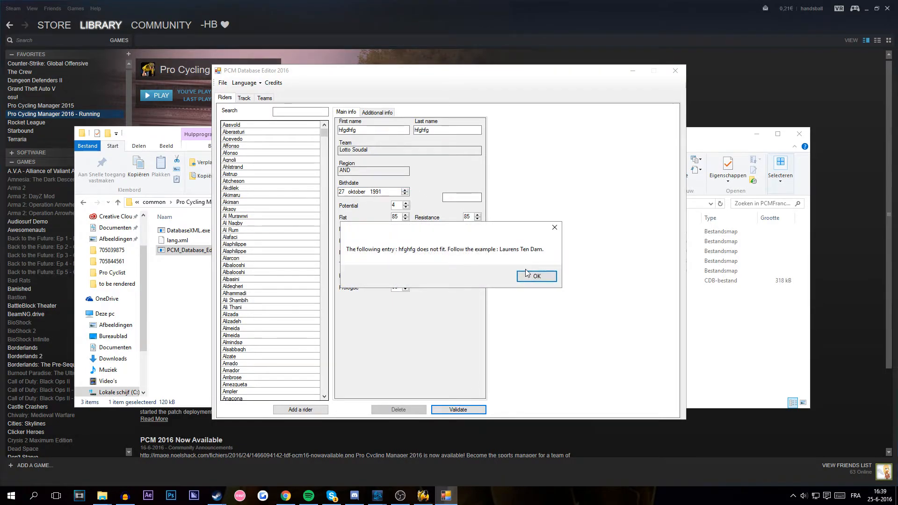
left_click(534, 275)
type("H")
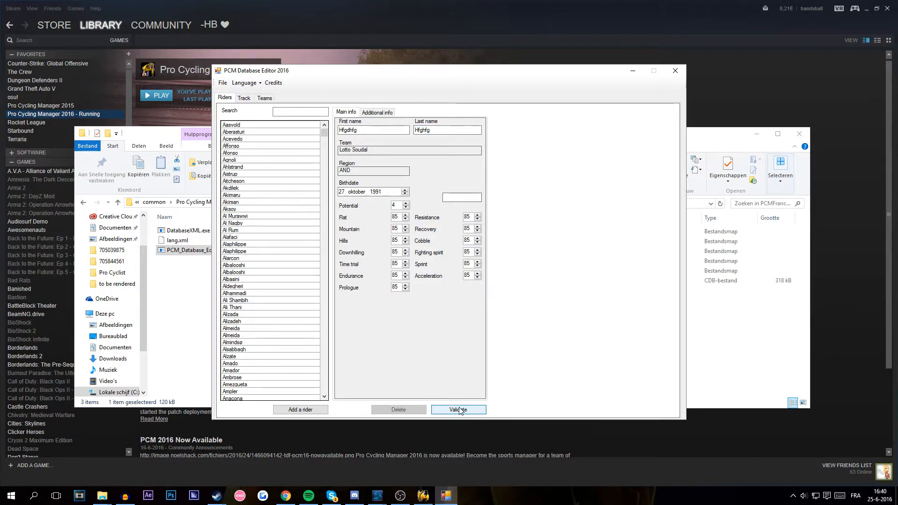
mouse_move(488, 425)
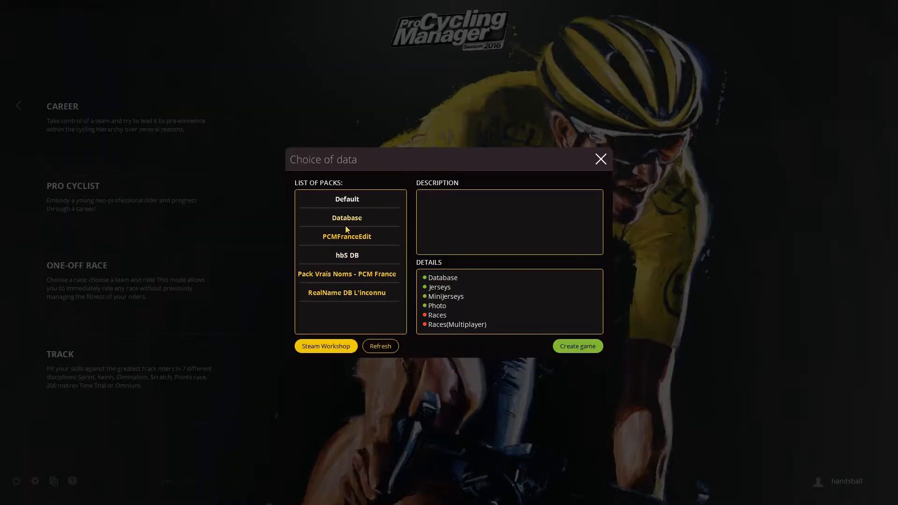
mouse_move(577, 346)
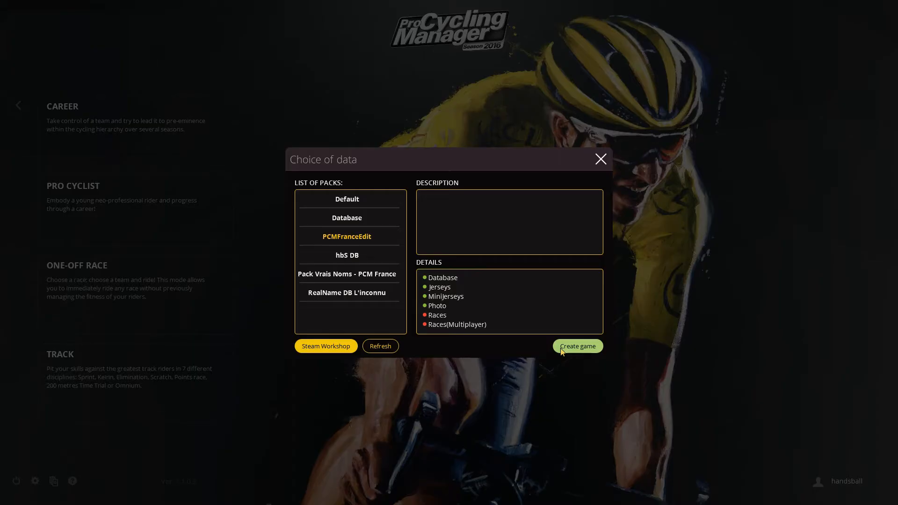
Create a game with PCMFranceEdit and view Lotto Soudal listing H.Hfghfg rated 85
left_click(576, 346)
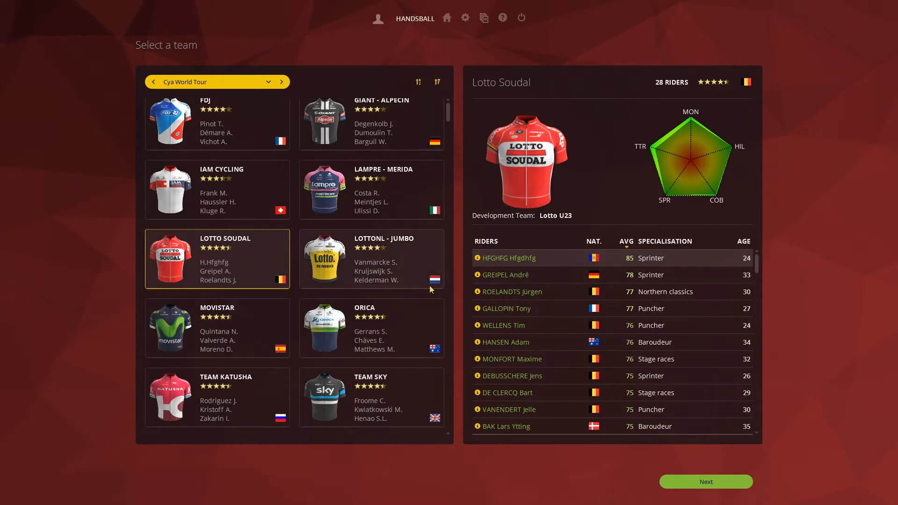
scroll("up", 3)
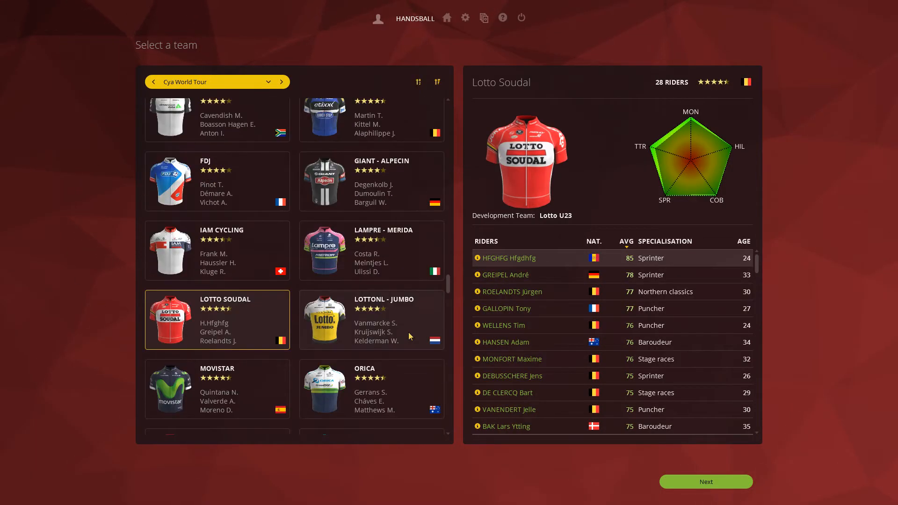
scroll("down", 3)
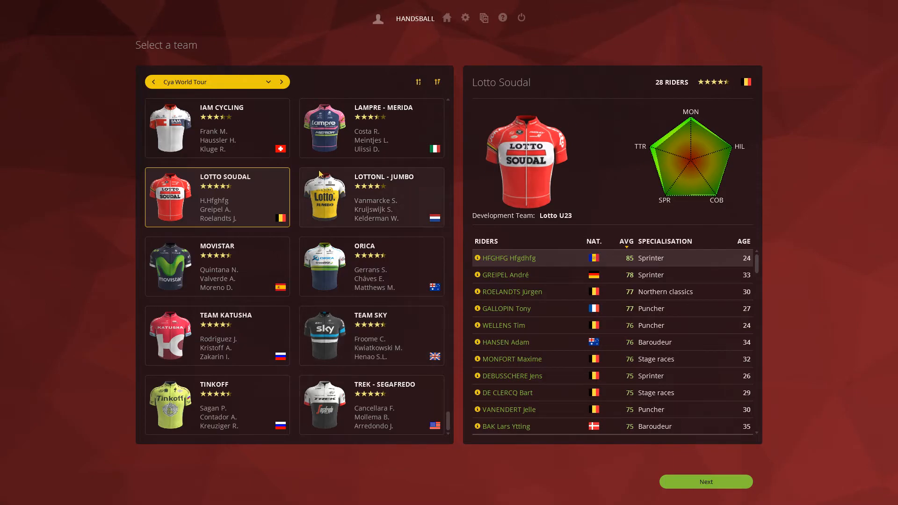